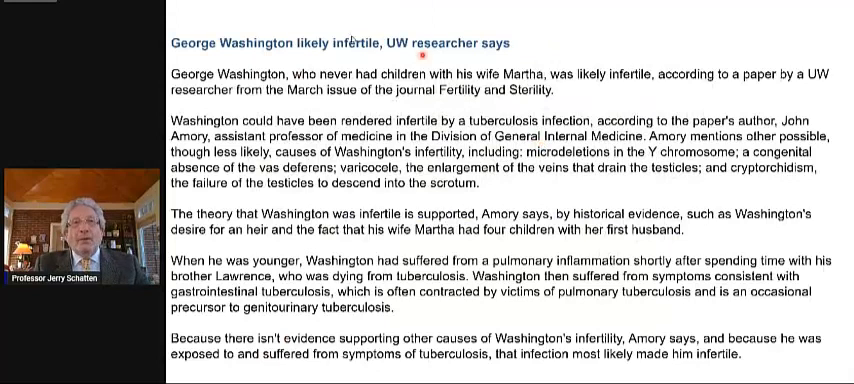
mouse_move(290, 20)
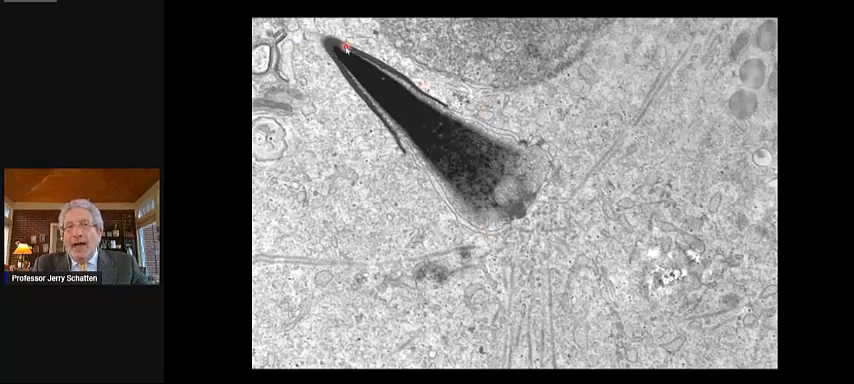
mouse_move(400, 150)
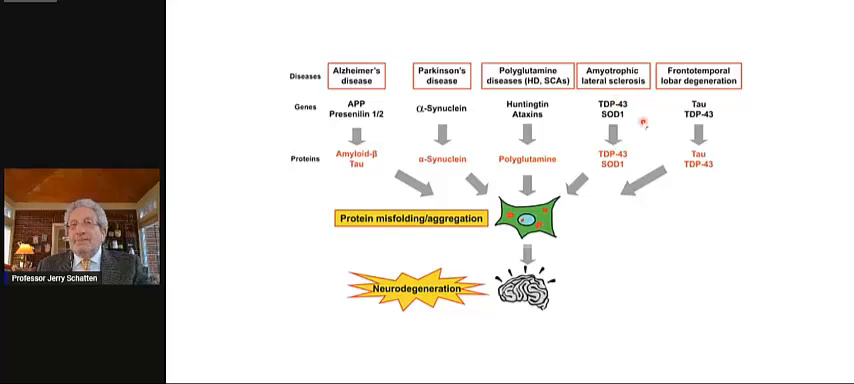
mouse_move(701, 179)
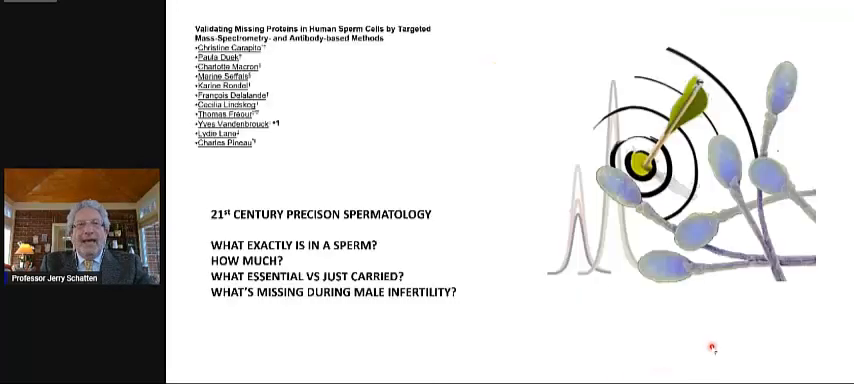
key(Right)
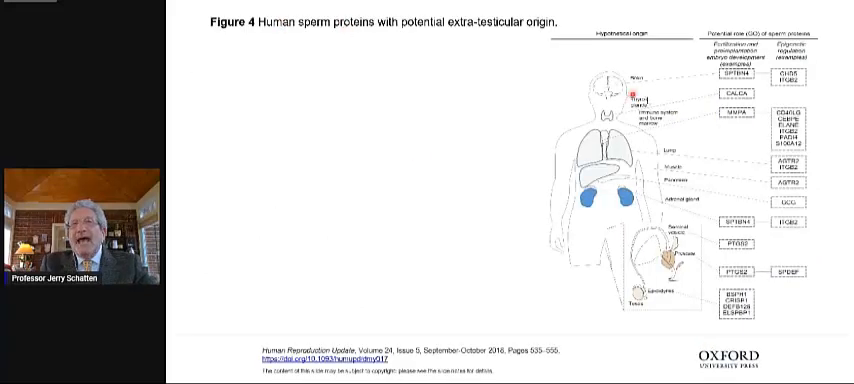